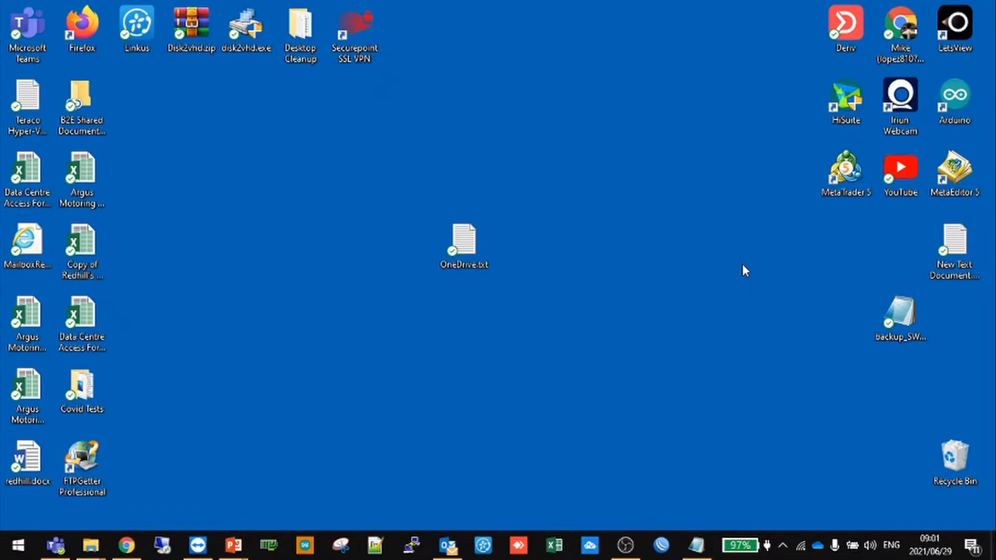
mouse_move(613, 229)
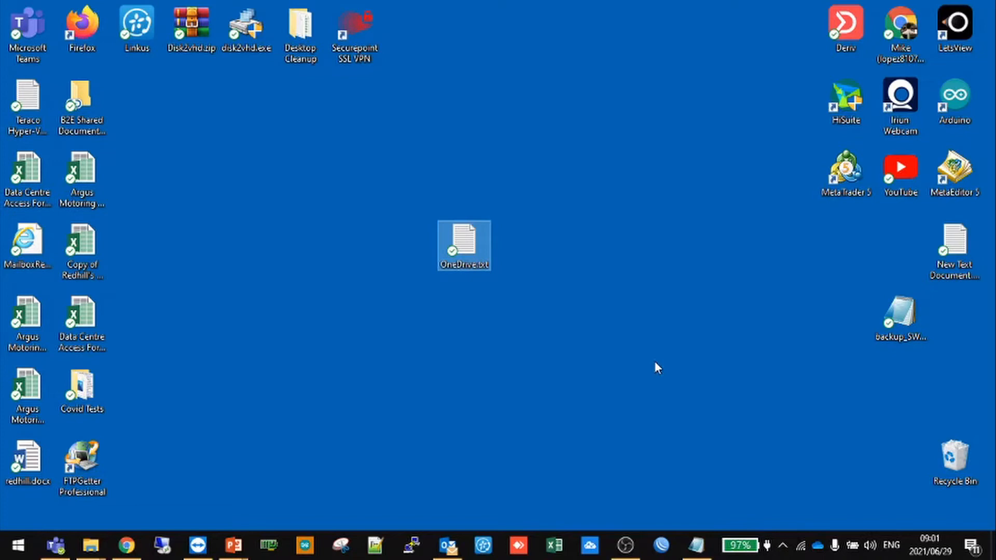
mouse_move(529, 253)
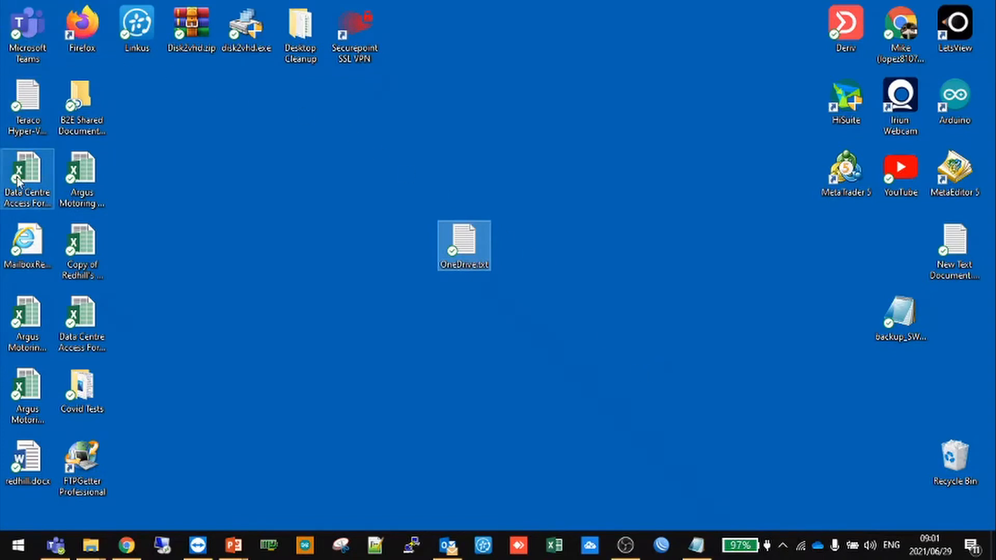
Step: Show the context menu for OneDrive.txt with its OneDrive availability options
click(423, 317)
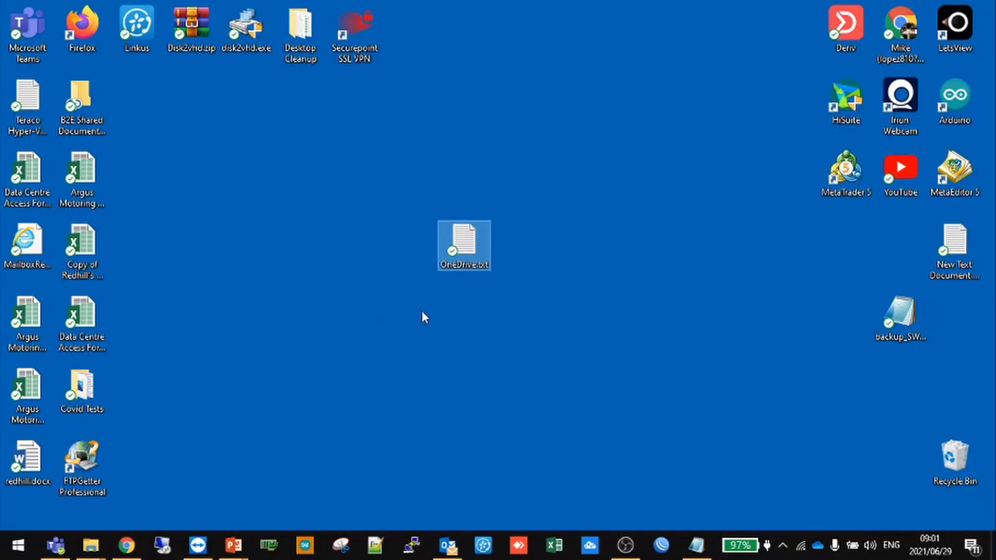
mouse_move(469, 328)
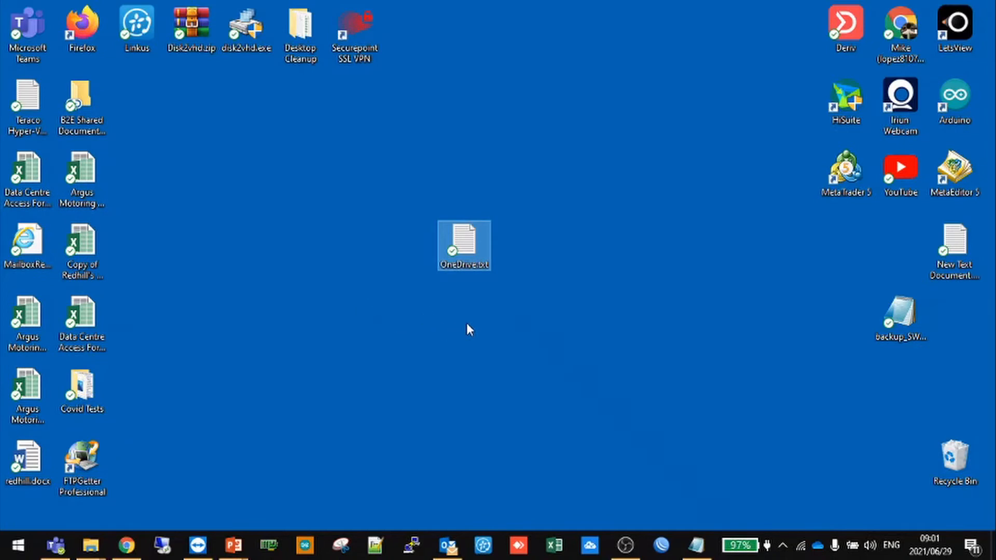
mouse_move(415, 328)
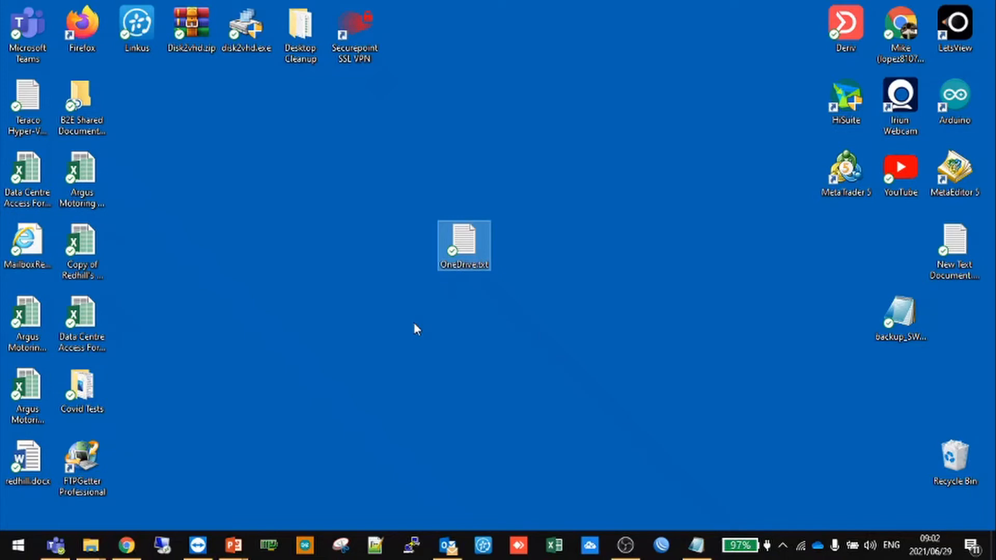
mouse_move(428, 320)
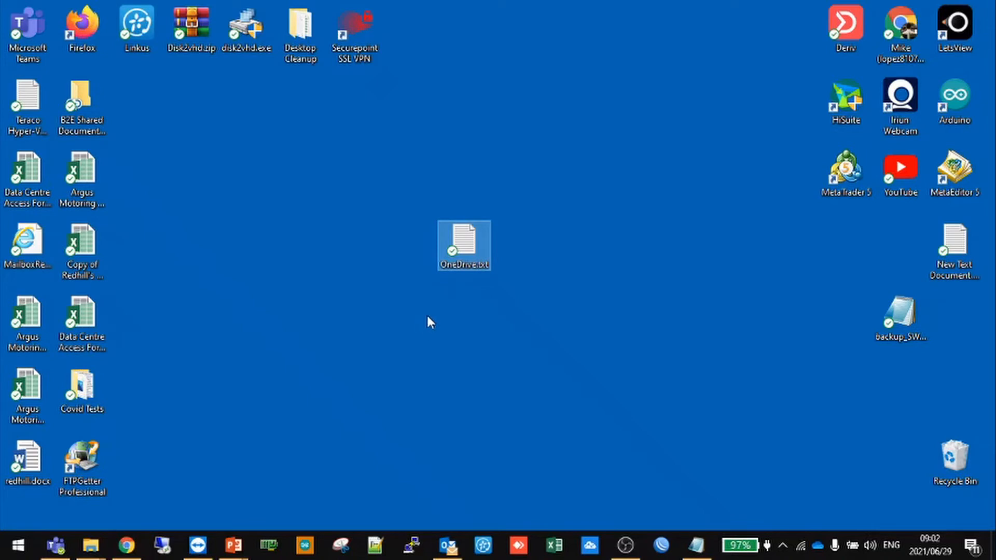
mouse_move(467, 247)
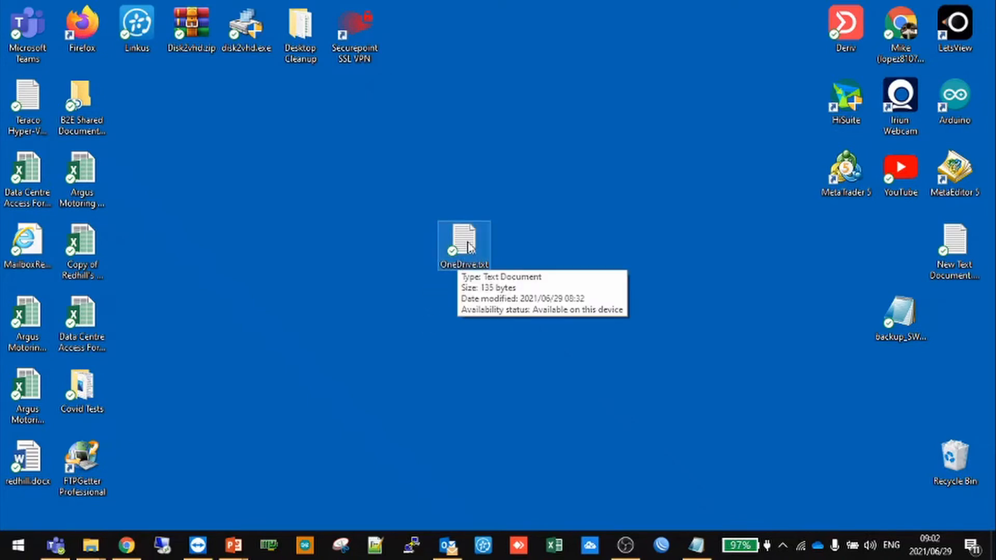
right_click(464, 245)
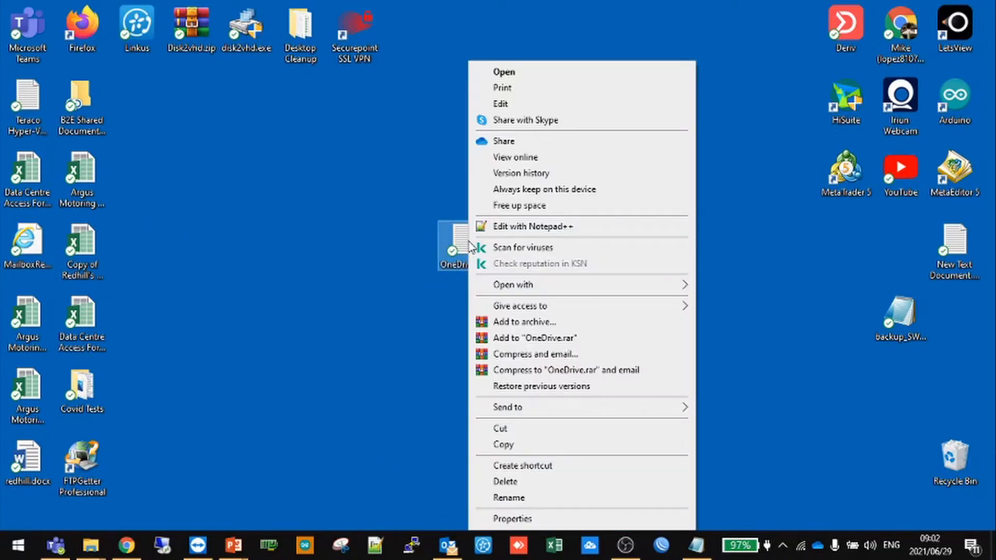
mouse_move(533, 189)
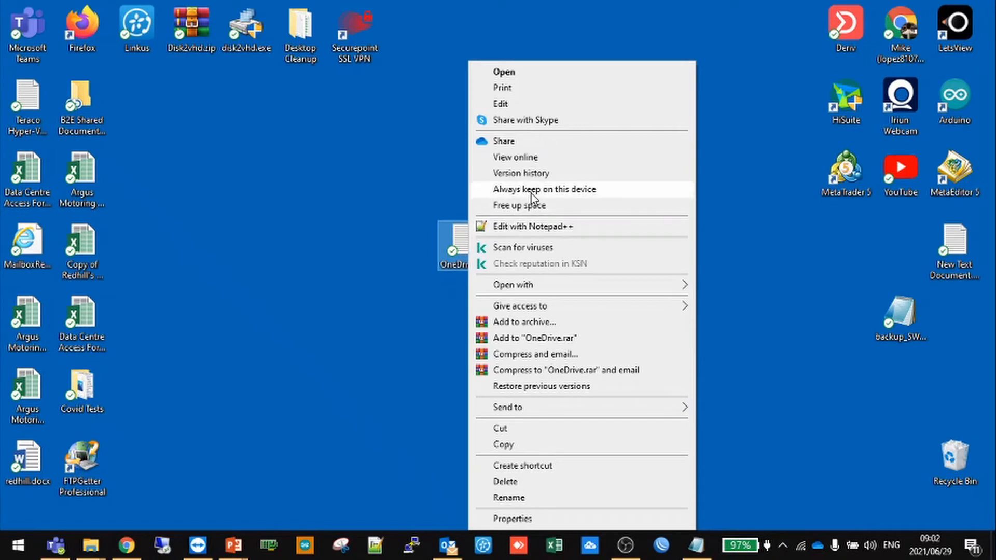
mouse_move(538, 200)
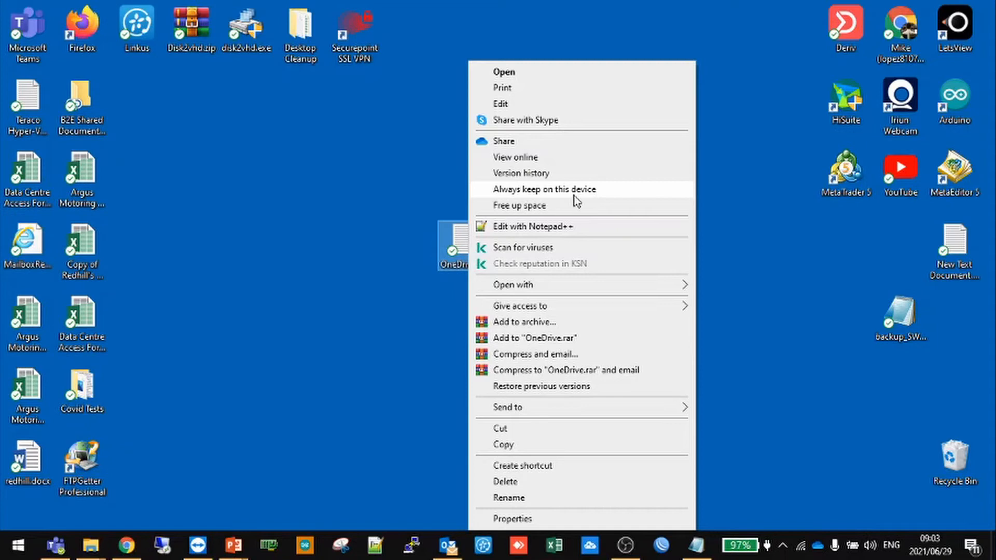
mouse_move(542, 206)
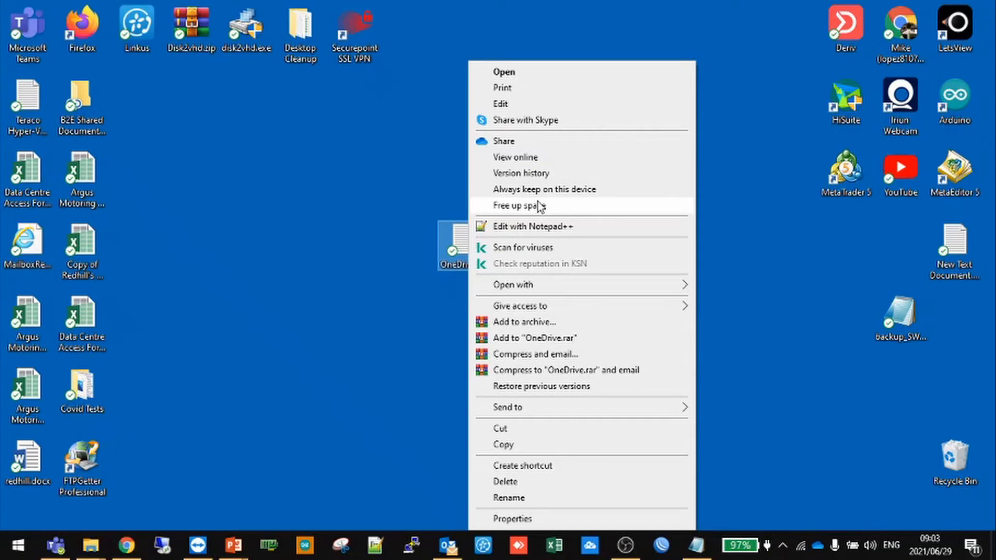
mouse_move(542, 189)
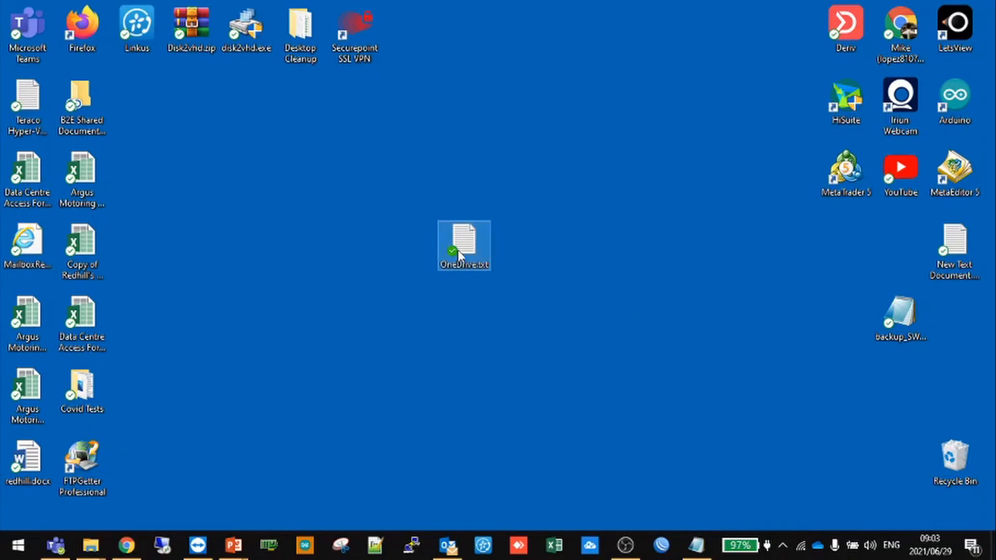
mouse_move(463, 254)
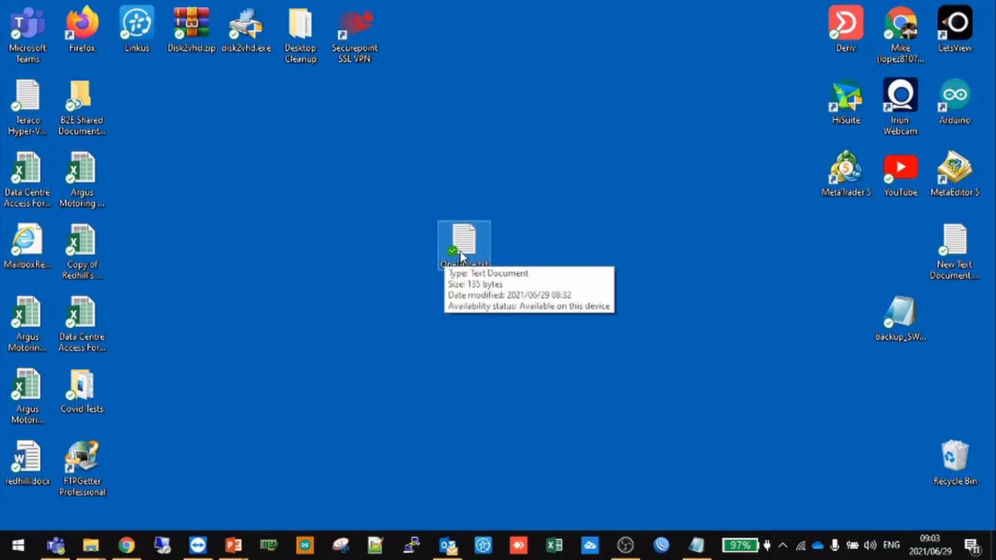
mouse_move(442, 281)
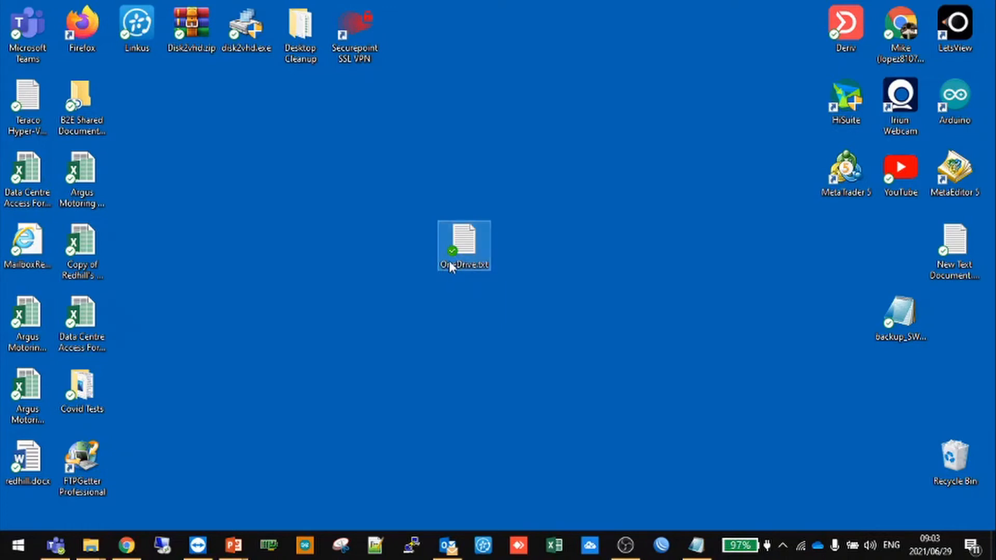
right_click(463, 246)
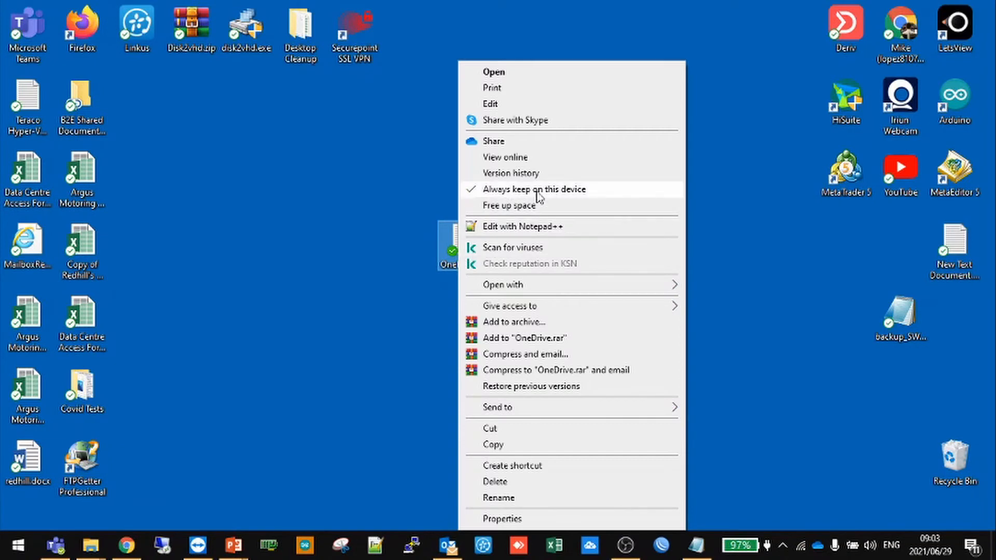
click(413, 231)
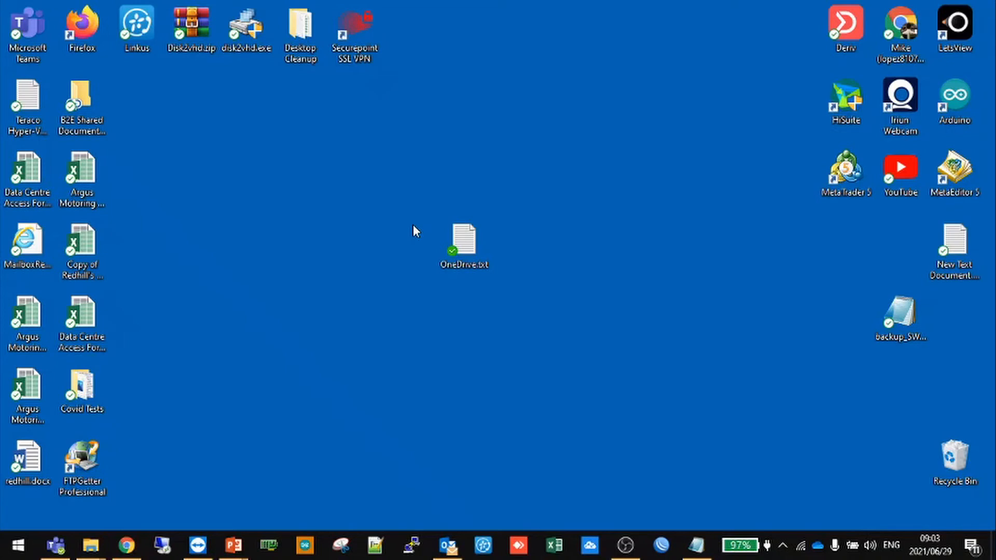
mouse_move(464, 244)
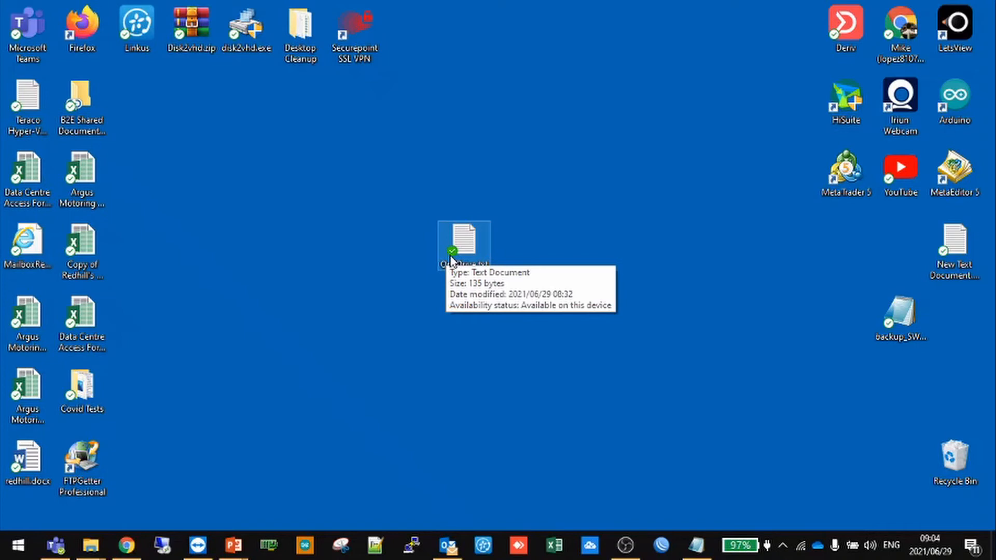
Step: Show OneDrive.txt's availability choices to pick 'Free up space'
right_click(463, 242)
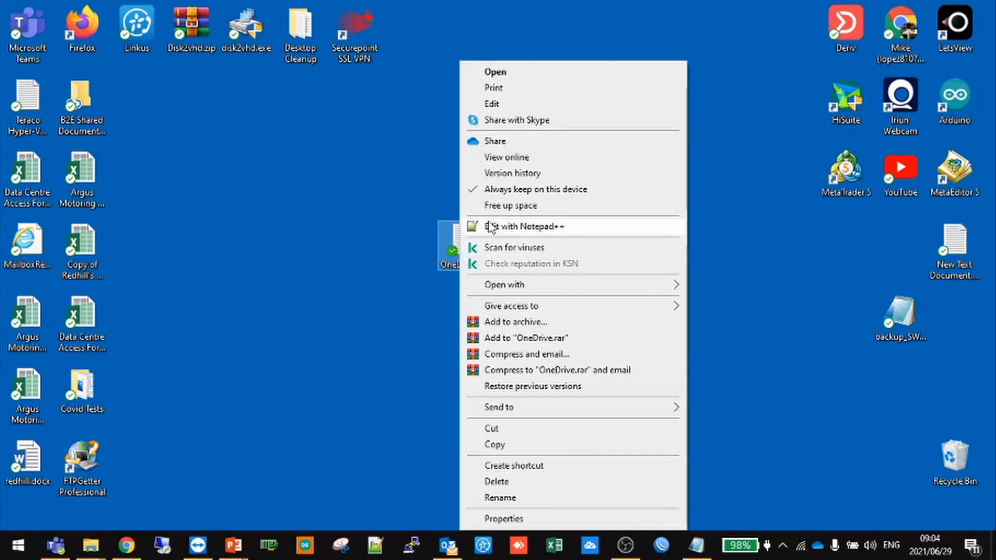
mouse_move(520, 206)
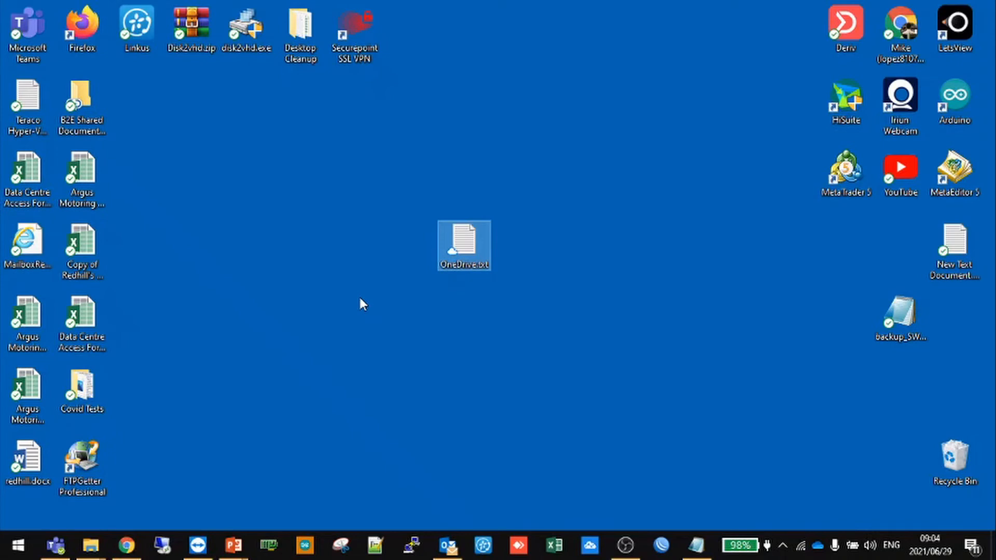
mouse_move(459, 248)
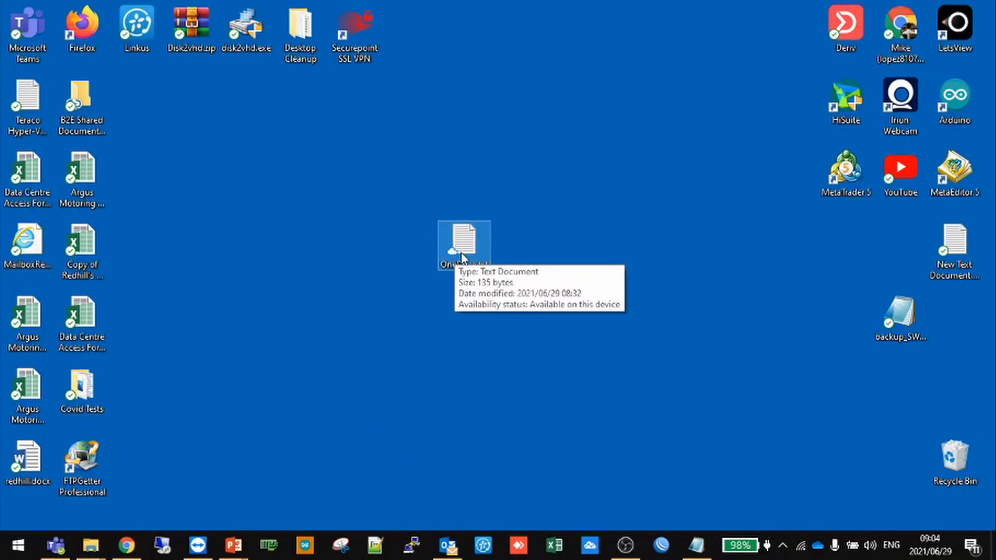
mouse_move(374, 336)
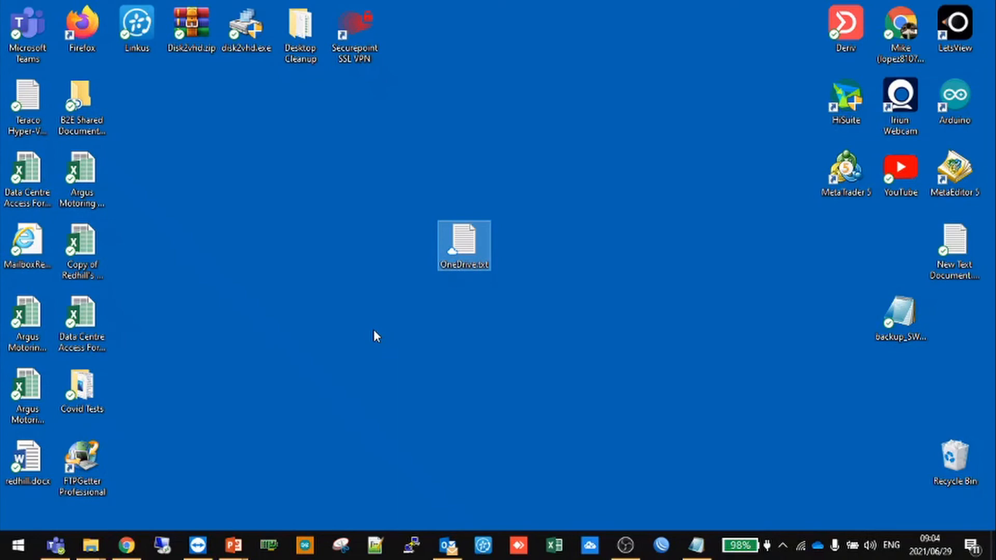
mouse_move(491, 286)
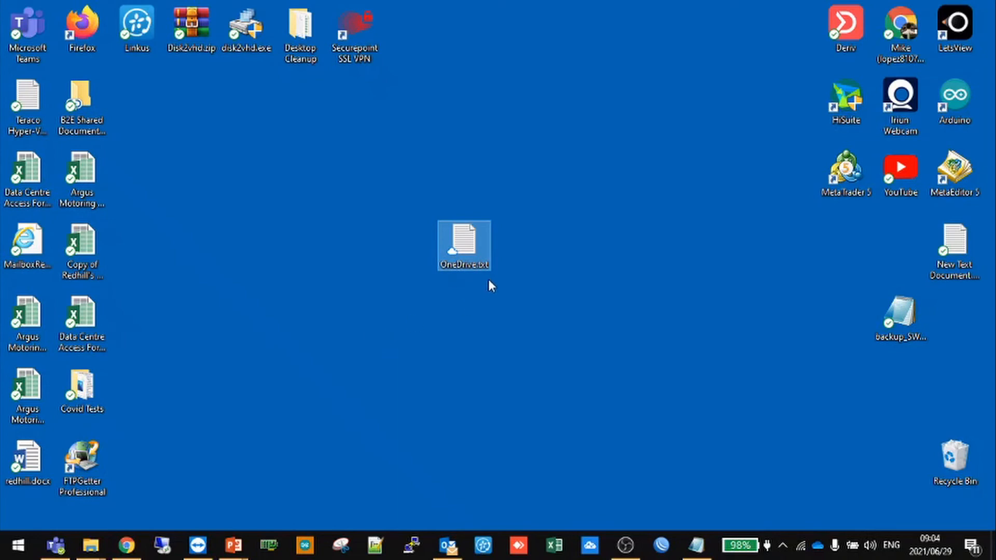
Step: Download OneDrive.txt back onto the device so it shows a green check, then select it
double_click(464, 244)
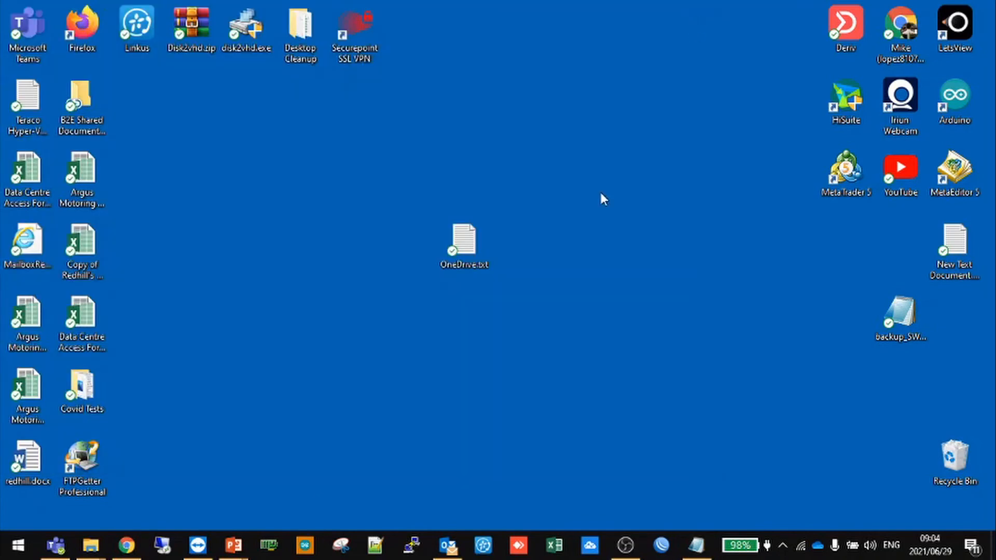
click(464, 243)
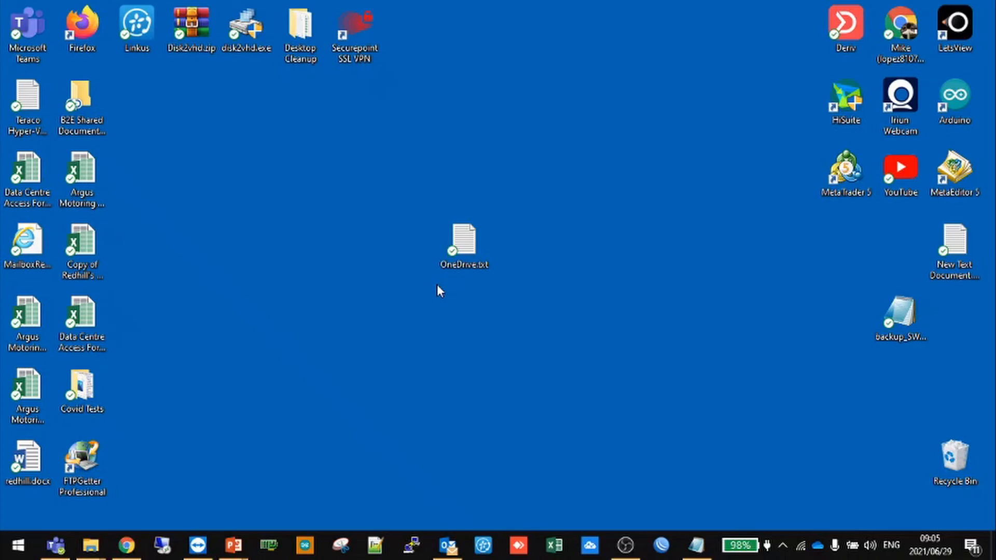
click(463, 242)
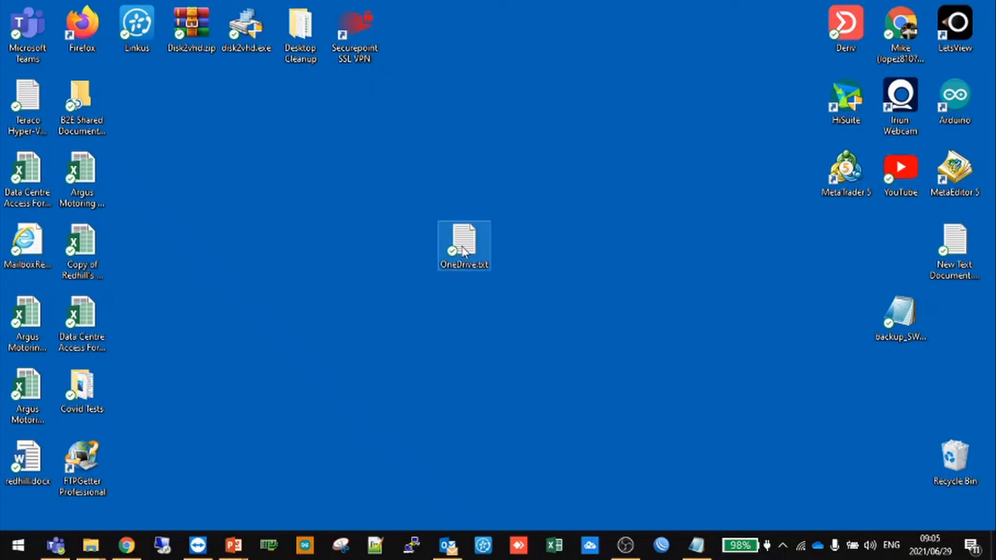
Step: Show OneDrive.txt's context menu with 'Always keep on this device' and 'Free up space' unticked
right_click(463, 246)
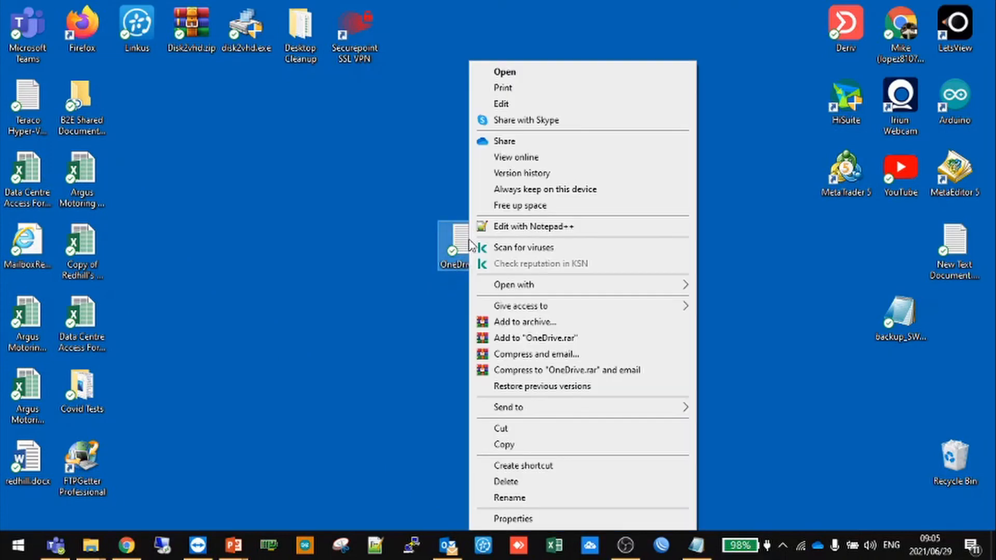
mouse_move(522, 92)
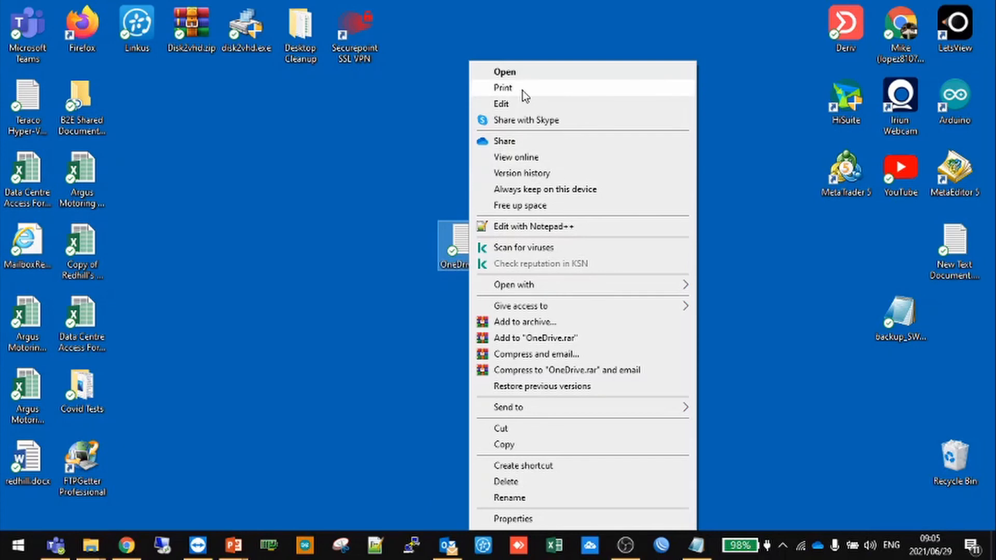
mouse_move(541, 157)
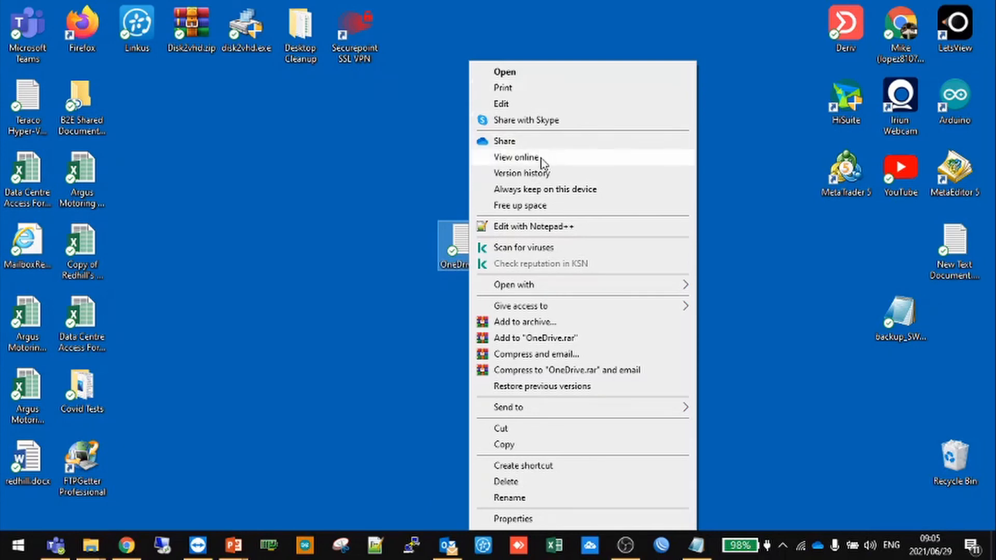
mouse_move(535, 167)
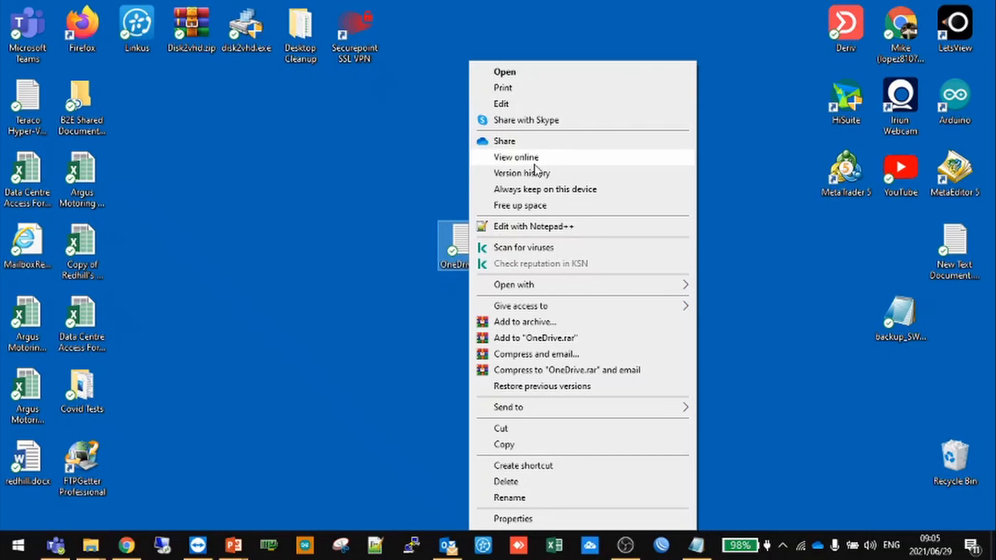
mouse_move(525, 205)
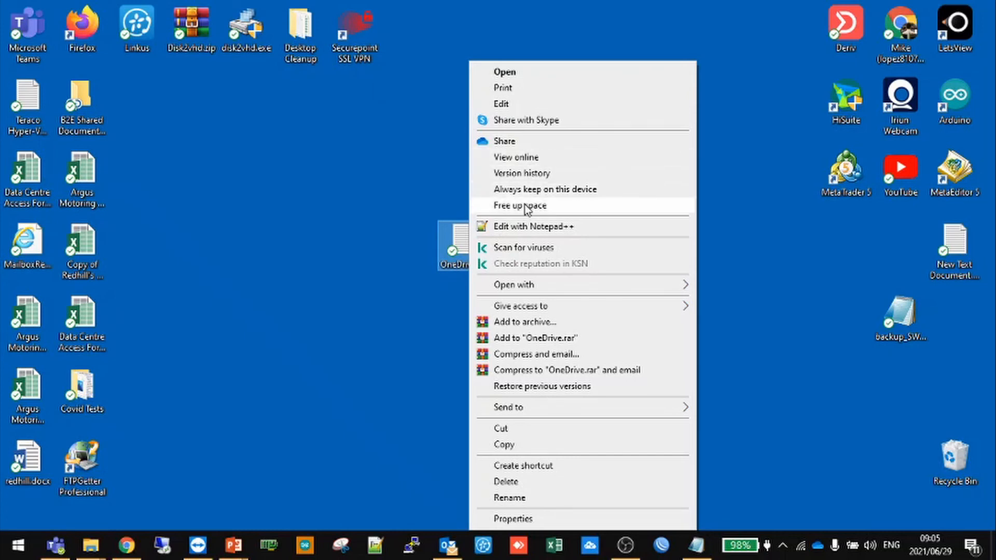
mouse_move(527, 189)
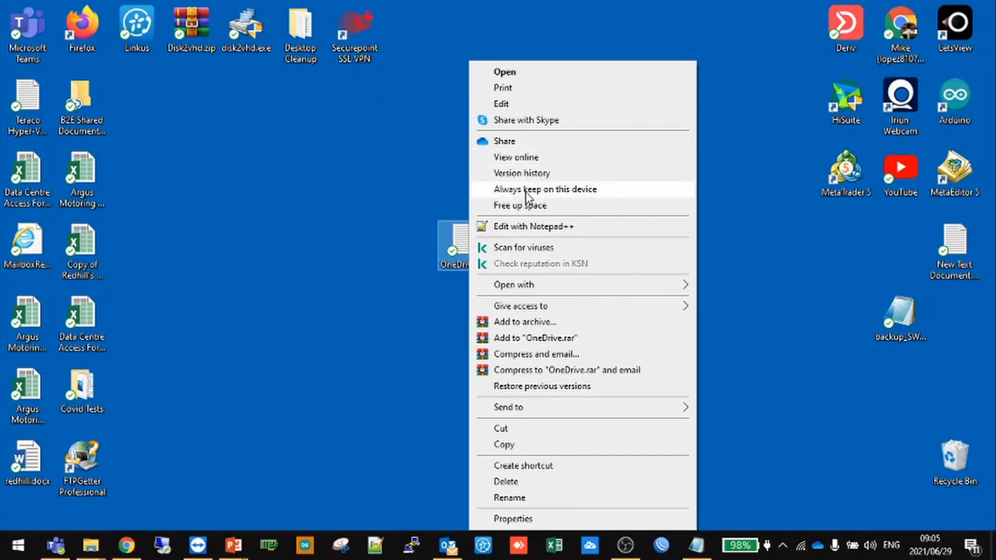